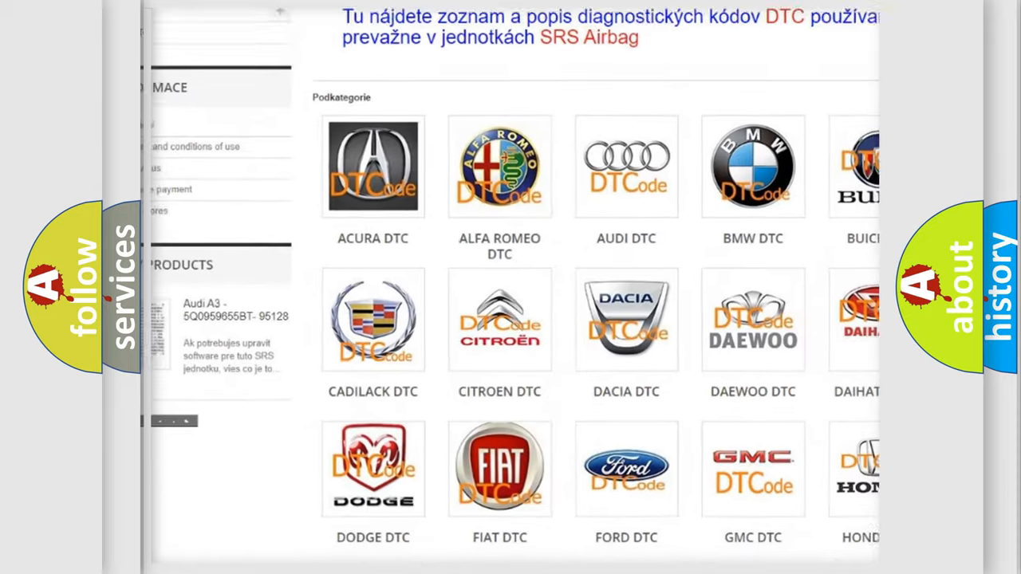
scroll(down, 3)
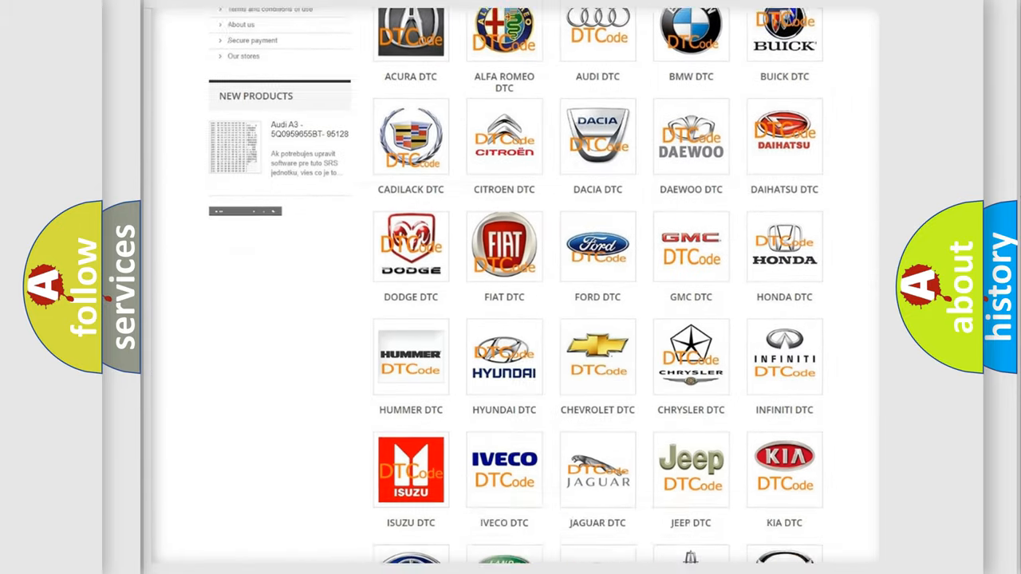
scroll(down, 3)
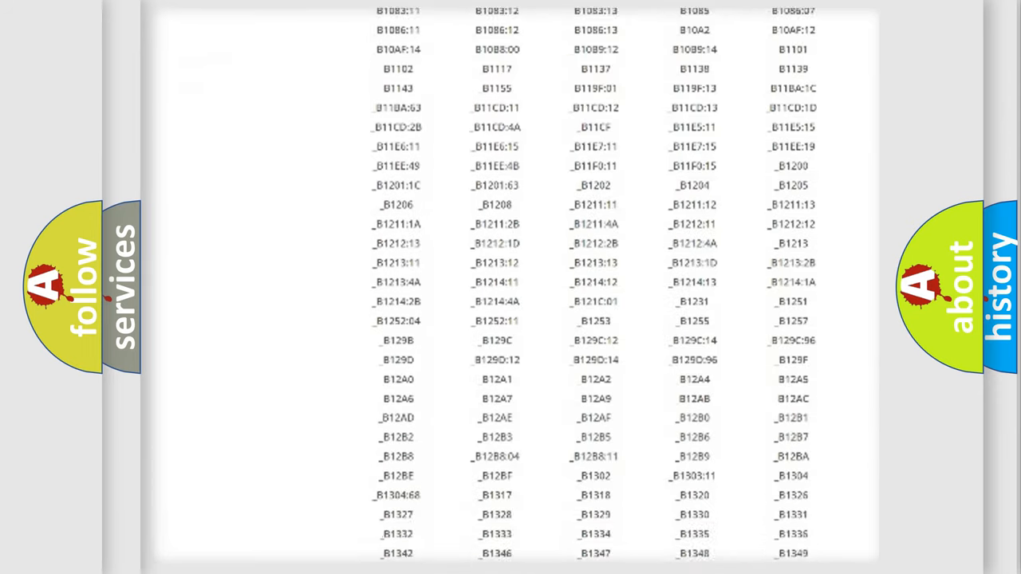
scroll(down, 3)
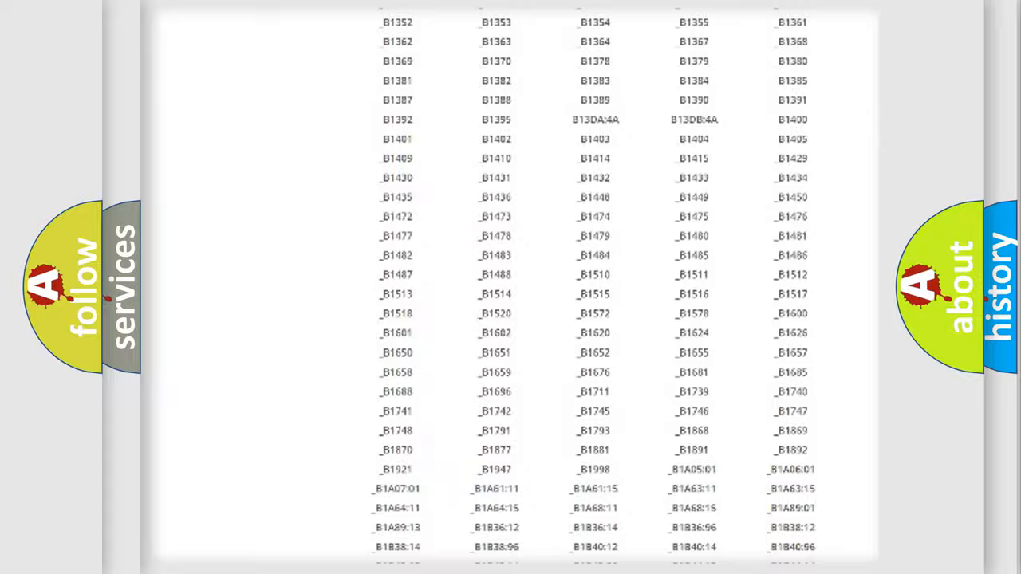